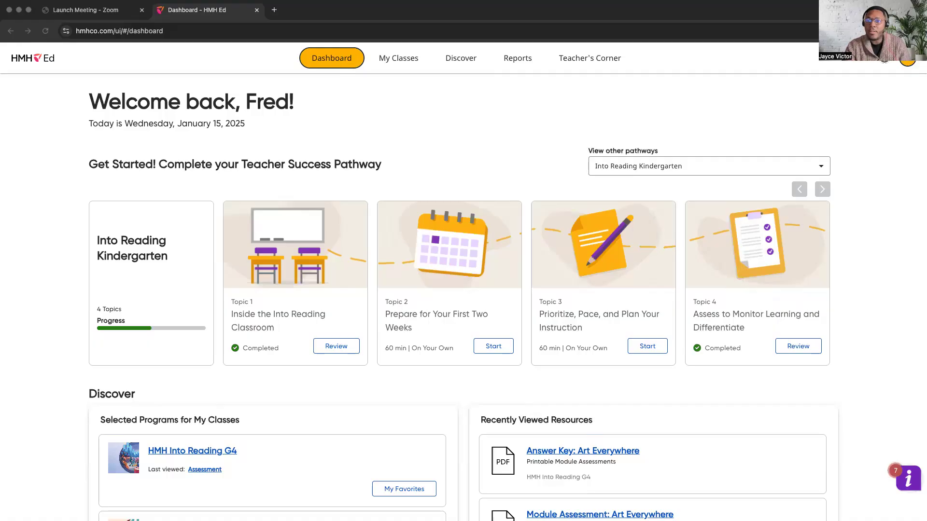
{"action": "mouse_move", "coordinate": [257, 119]}
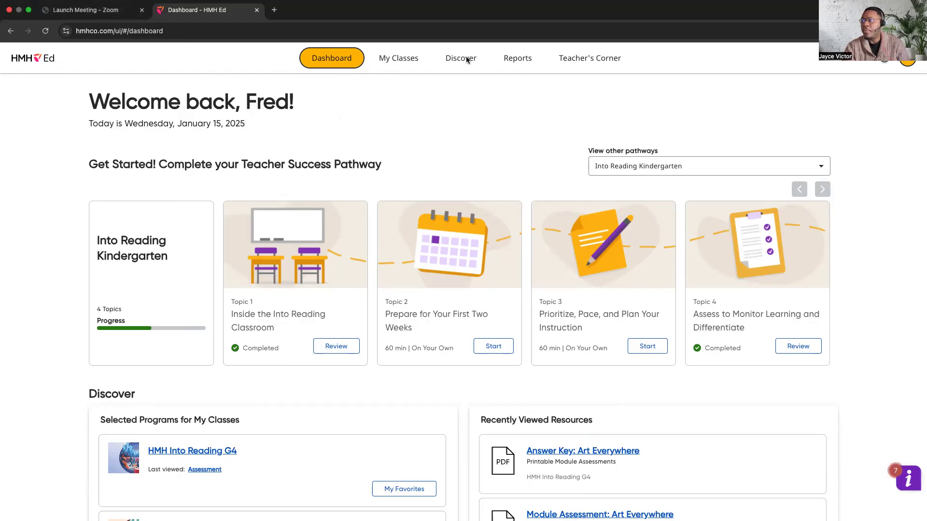
Open Discover to show Into Reading G4's Module 6, Marvels of Nature, with its weekly units.
{"action": "left_click", "coordinate": [461, 58]}
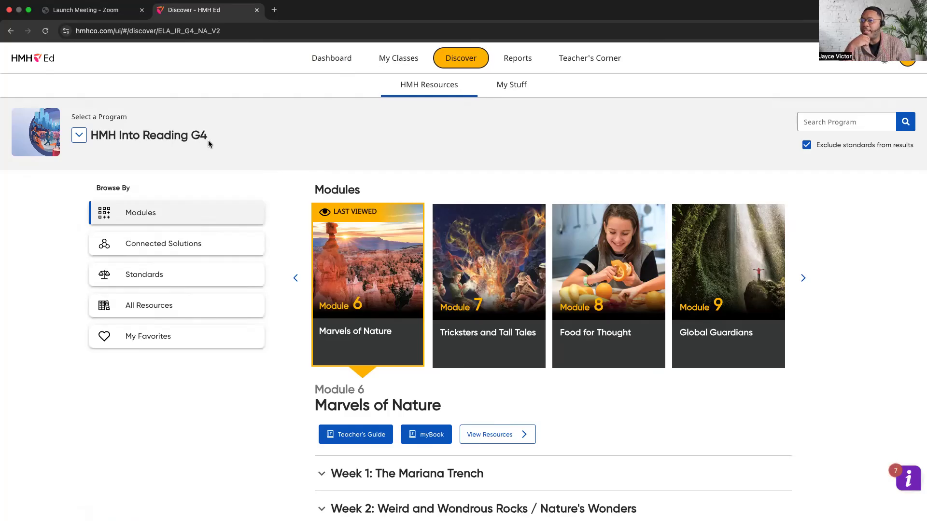
{"action": "mouse_move", "coordinate": [223, 155]}
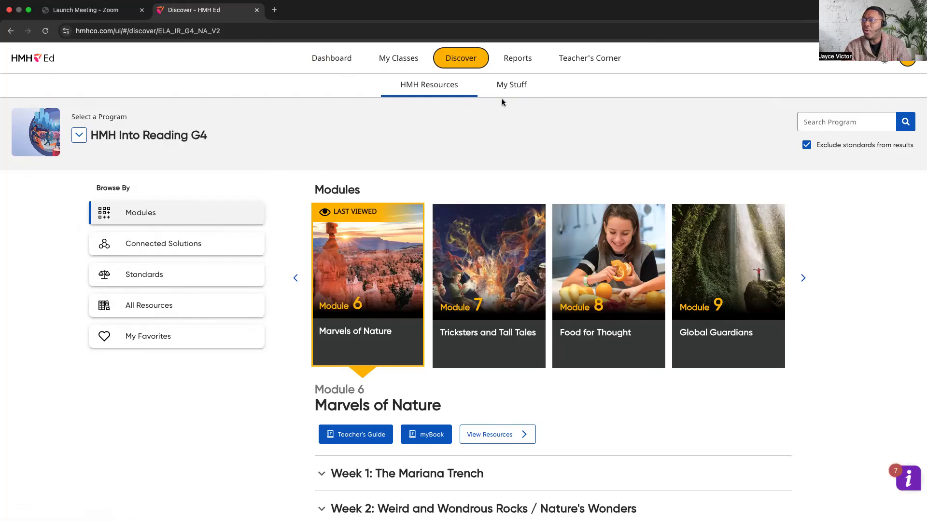
Go to My Stuff and list My Assessments, showing 35 assessments such as Arriba 2.
{"action": "left_click", "coordinate": [511, 84]}
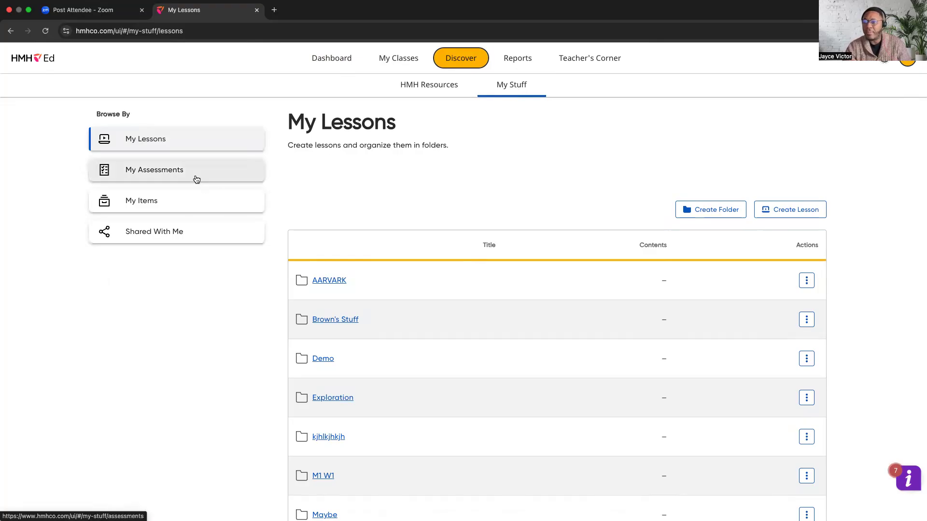
{"action": "left_click", "coordinate": [153, 169]}
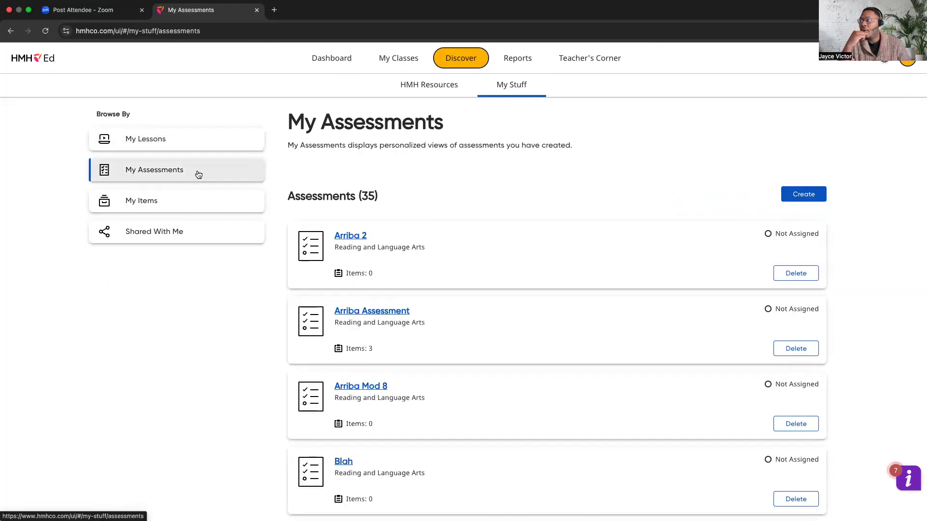
{"action": "mouse_move", "coordinate": [415, 184]}
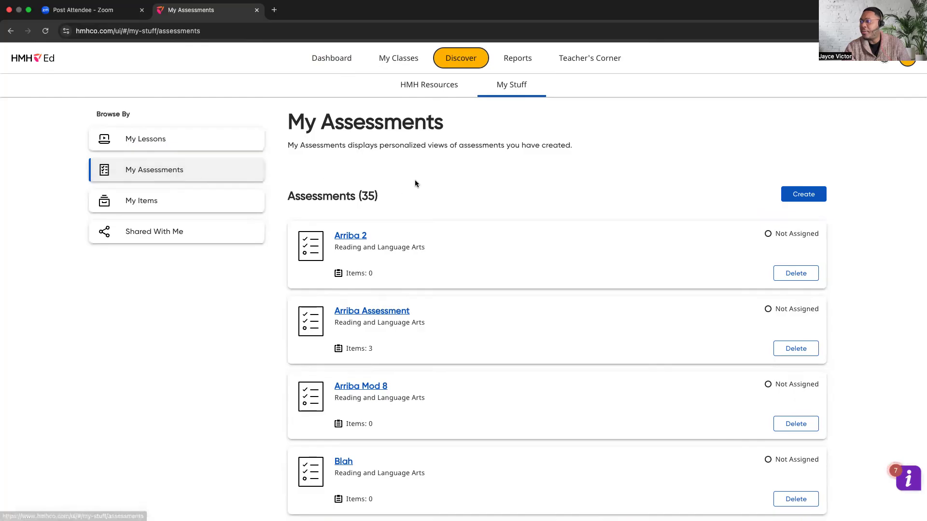
Start a new custom assessment and title it 'Demo Assessment'.
{"action": "left_click", "coordinate": [802, 194]}
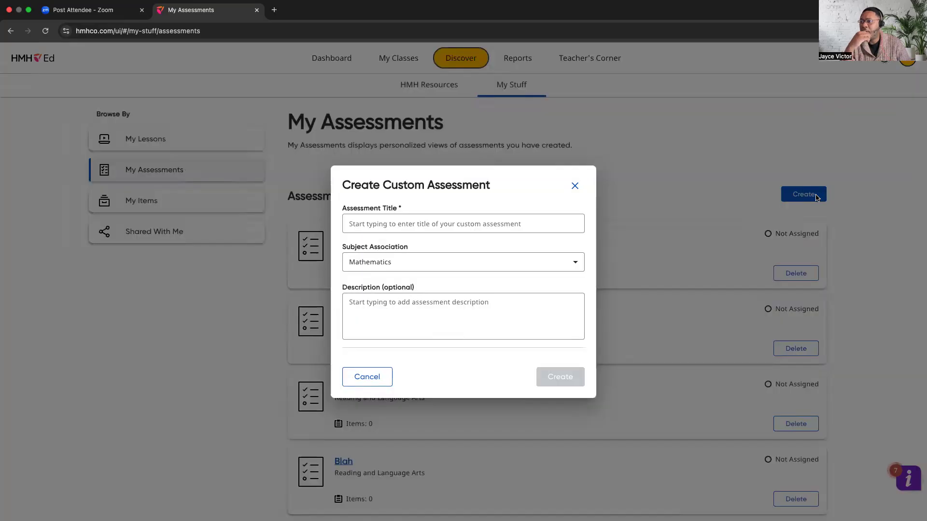
{"action": "left_click", "coordinate": [463, 224]}
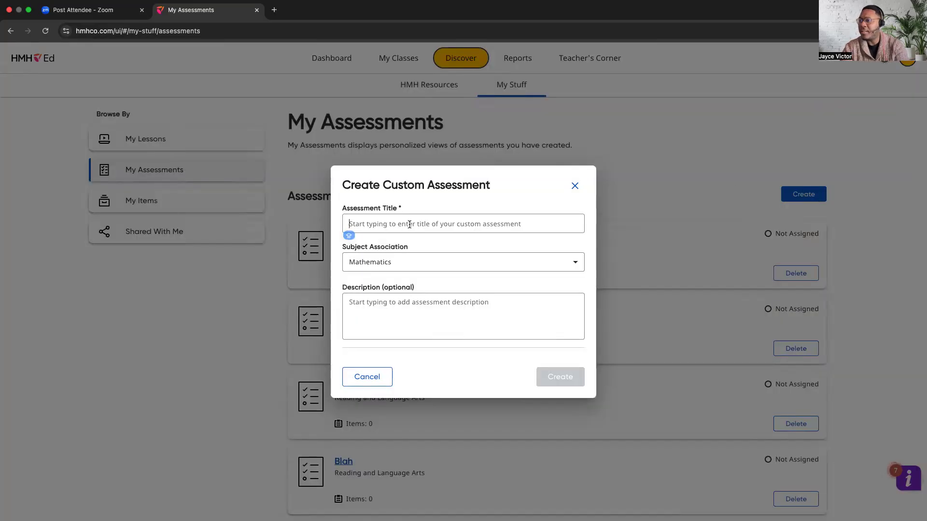
{"action": "type", "text": "d"}
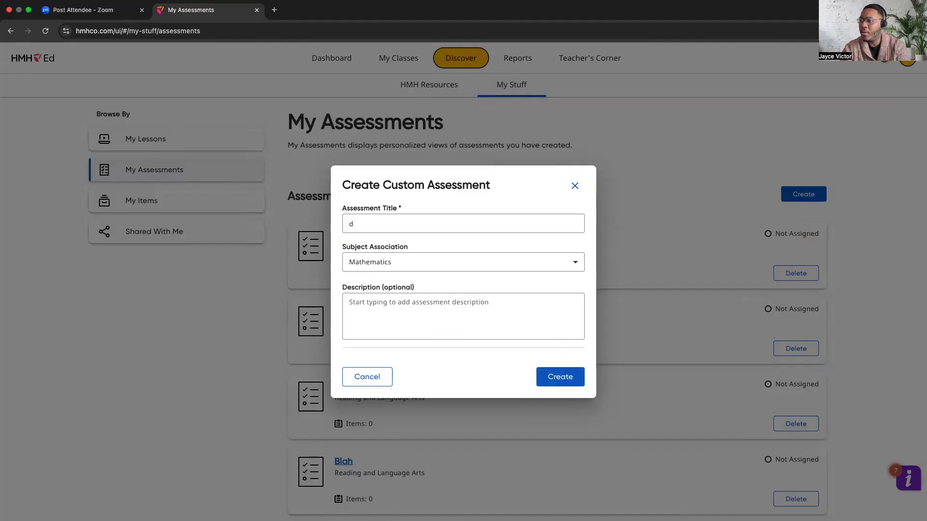
{"action": "type", "text": "Demo Asse"}
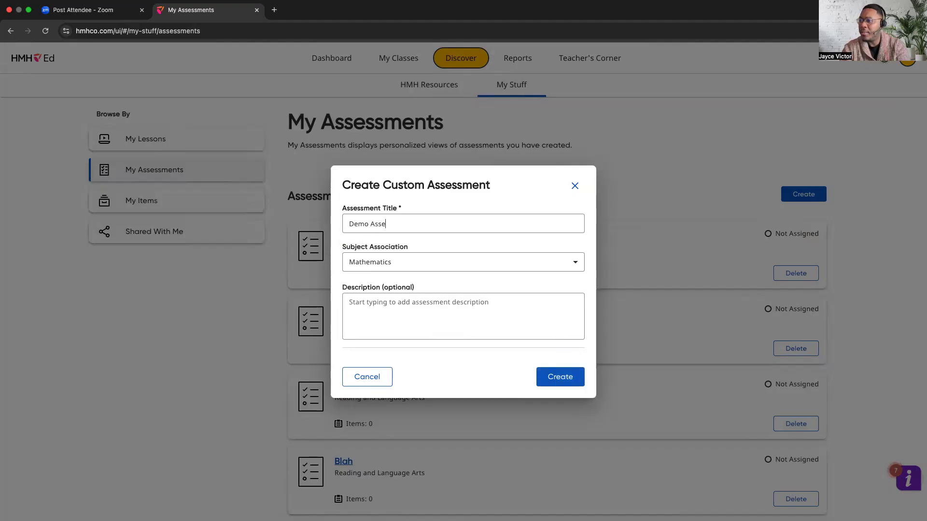
{"action": "type", "text": "ssment"}
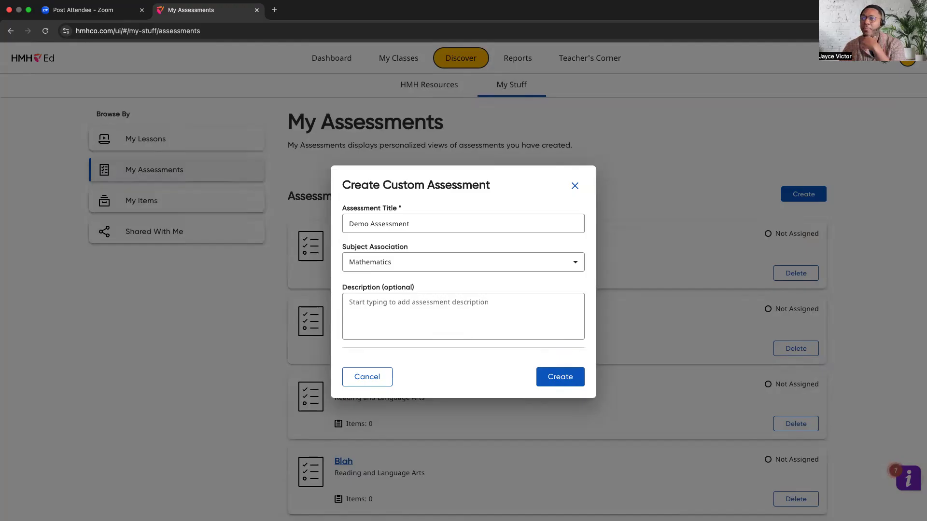
Set subject to Reading and Language Arts and describe it as End of Unit Assessment.
{"action": "left_click", "coordinate": [462, 262]}
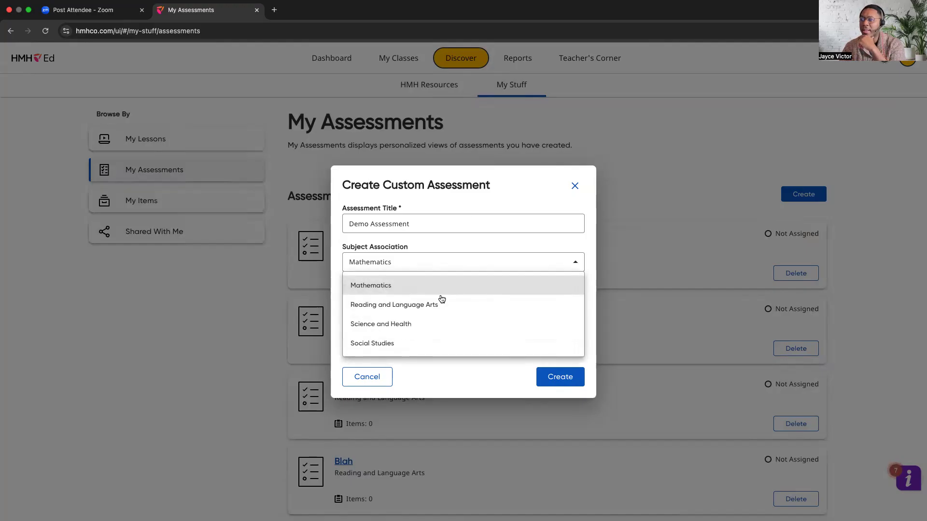
{"action": "left_click", "coordinate": [394, 304]}
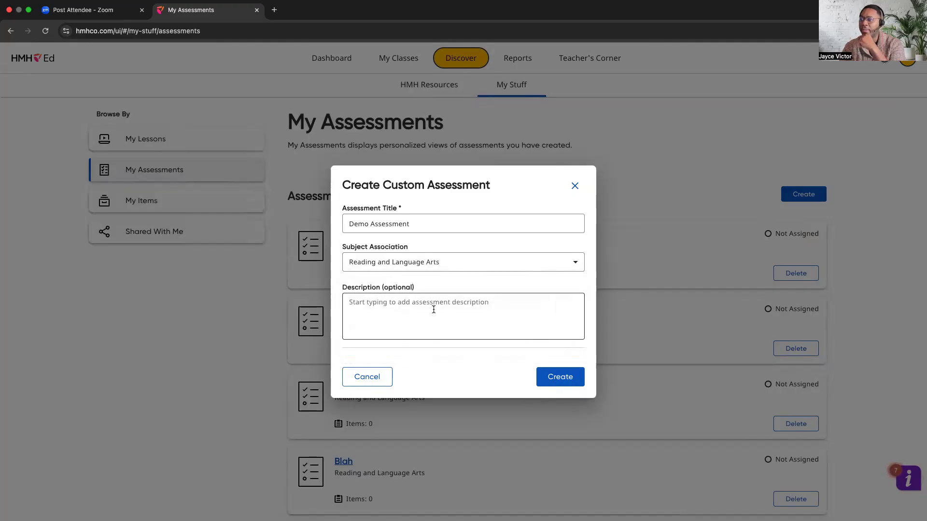
{"action": "type", "text": "End of Unit Ass"}
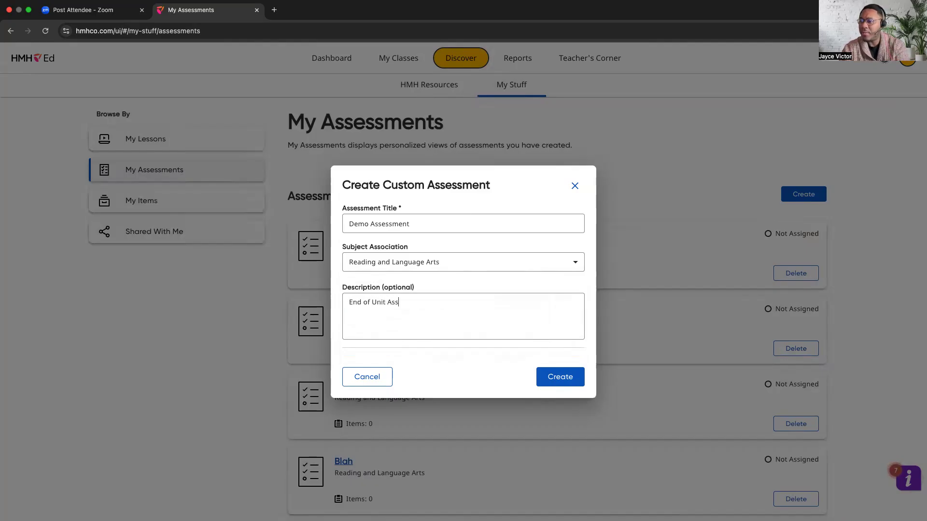
{"action": "left_click", "coordinate": [559, 377]}
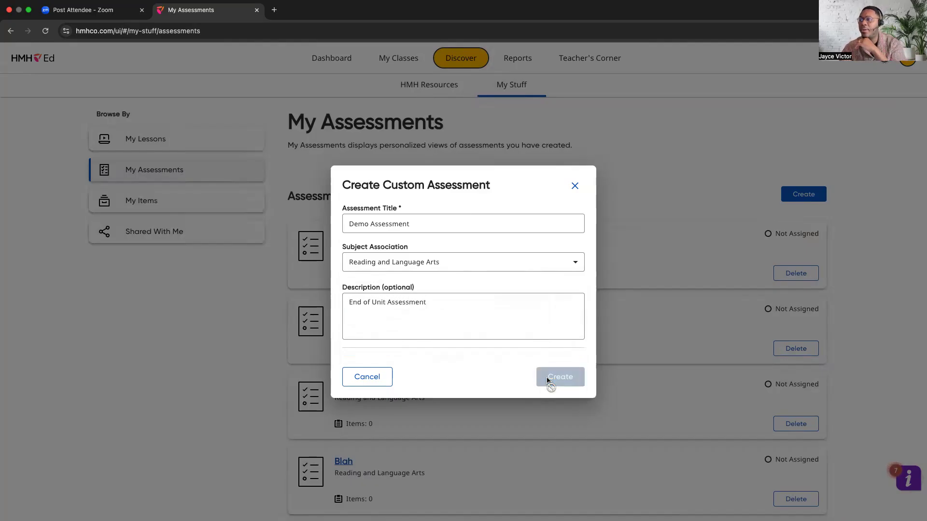
Confirm creation so the empty Demo Assessment page opens with no items.
{"action": "left_click", "coordinate": [559, 377]}
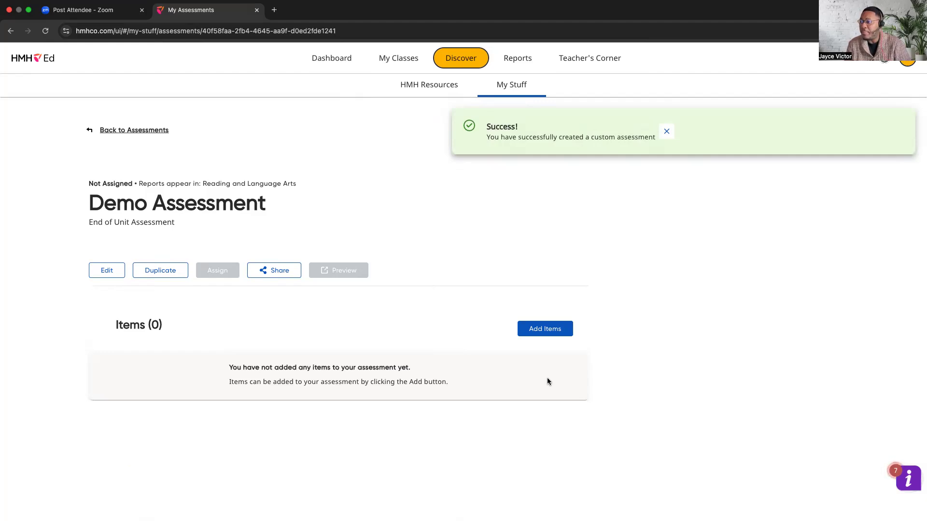
{"action": "mouse_move", "coordinate": [546, 360]}
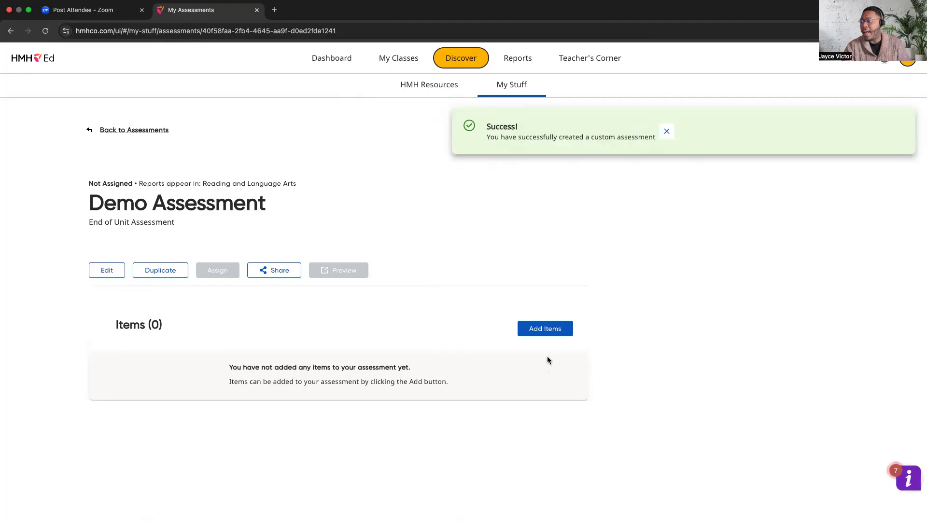
Begin adding items to Demo Assessment, switching from my own items to HMH-authored items.
{"action": "left_click", "coordinate": [544, 328]}
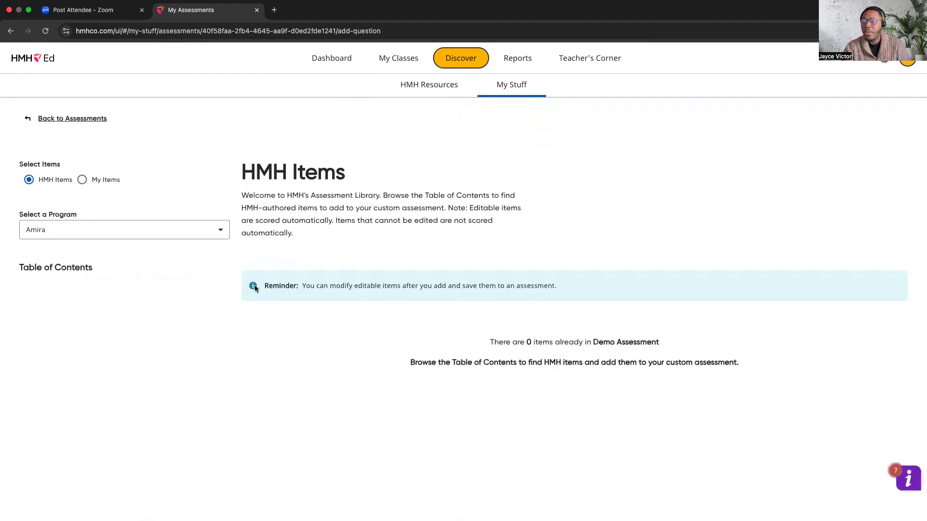
{"action": "mouse_move", "coordinate": [104, 147]}
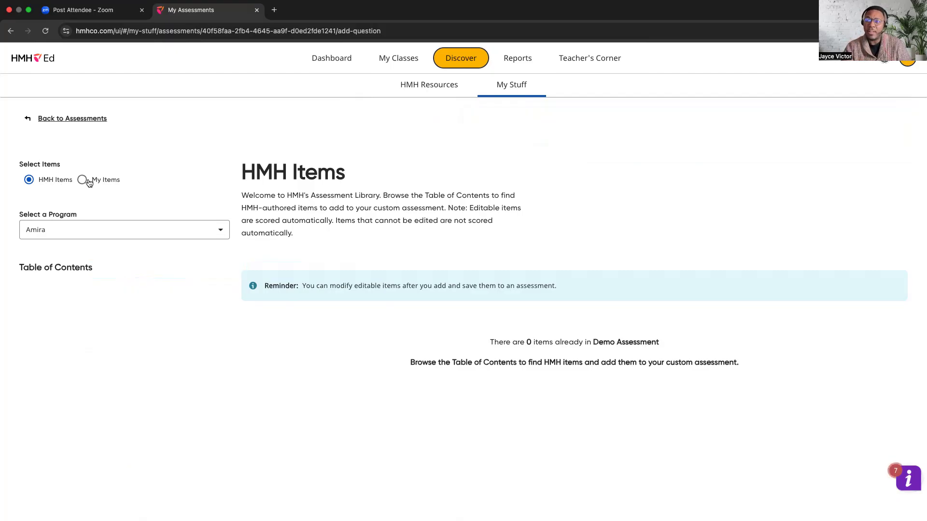
{"action": "left_click", "coordinate": [82, 179]}
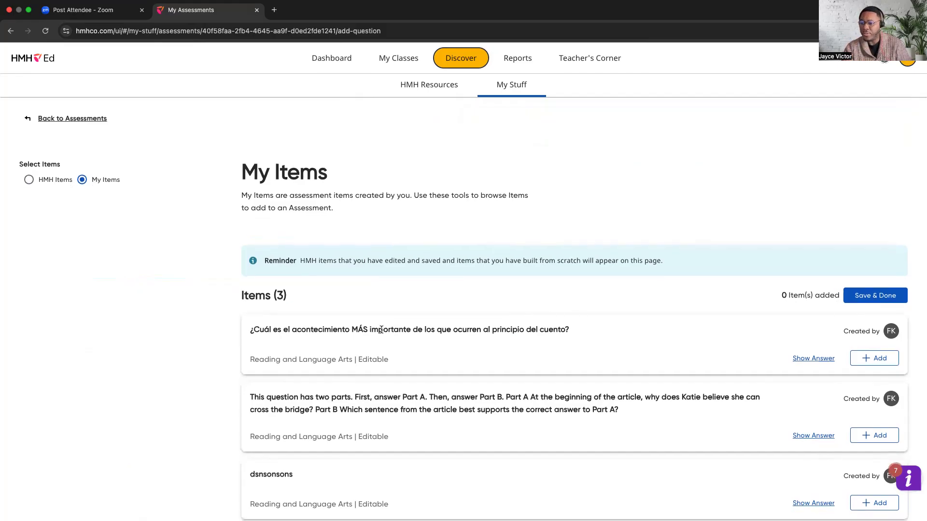
{"action": "left_click", "coordinate": [28, 179]}
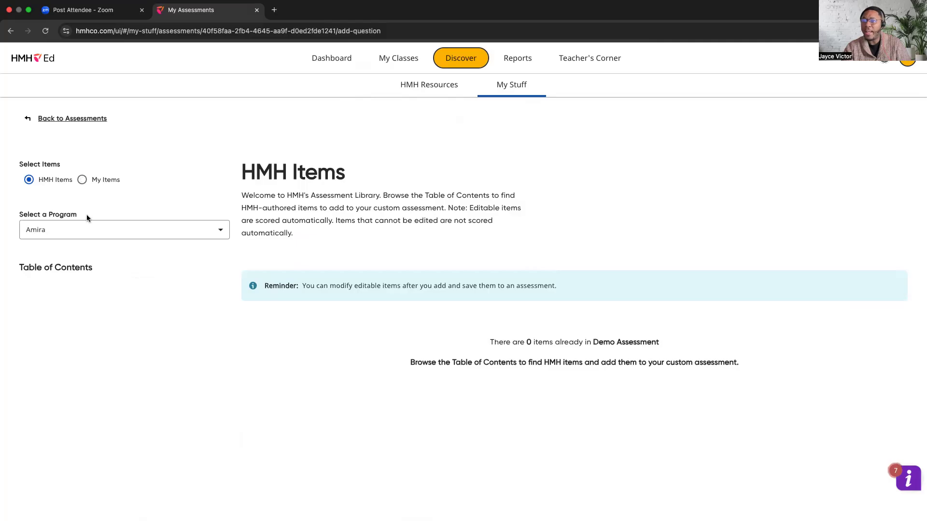
Choose HMH Into Reading G4, then Module 11 and Week 2: Genre Study: Biography.
{"action": "left_click", "coordinate": [125, 229]}
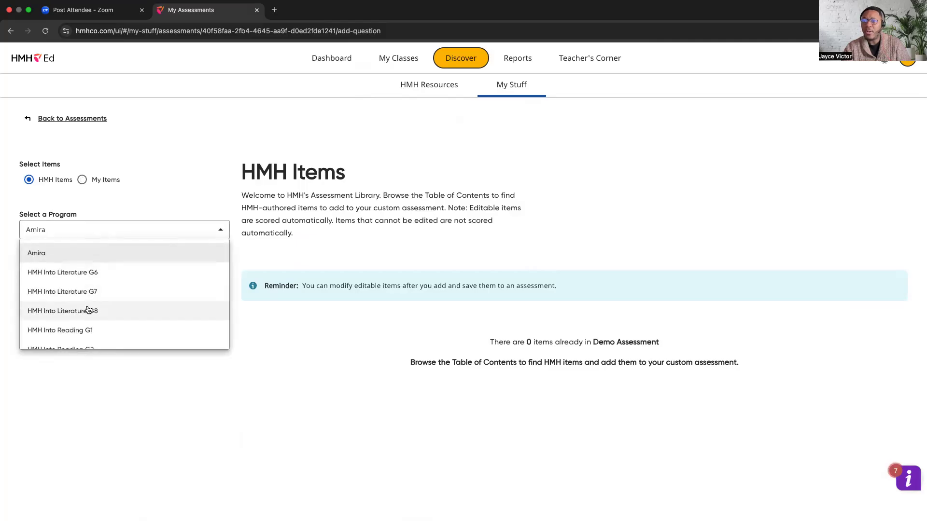
{"action": "scroll", "scroll_direction": "down", "scroll_amount": 3}
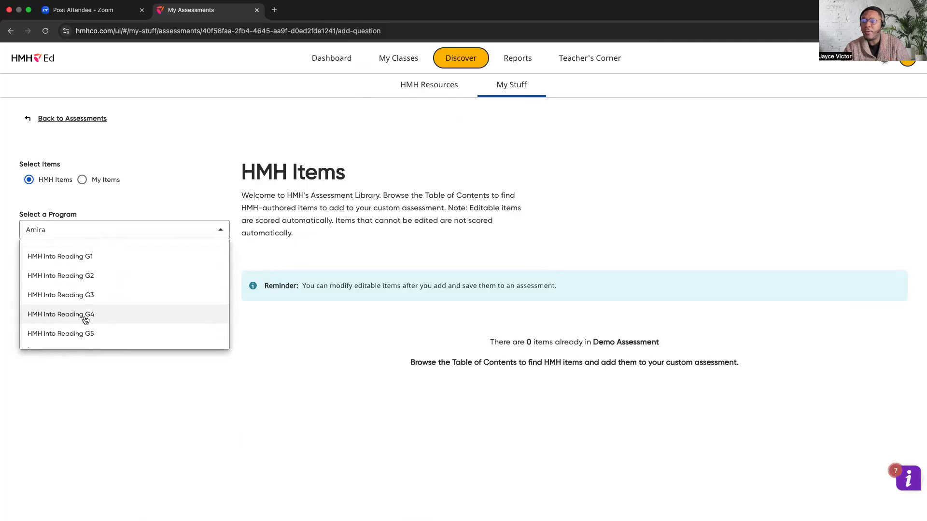
{"action": "left_click", "coordinate": [60, 314]}
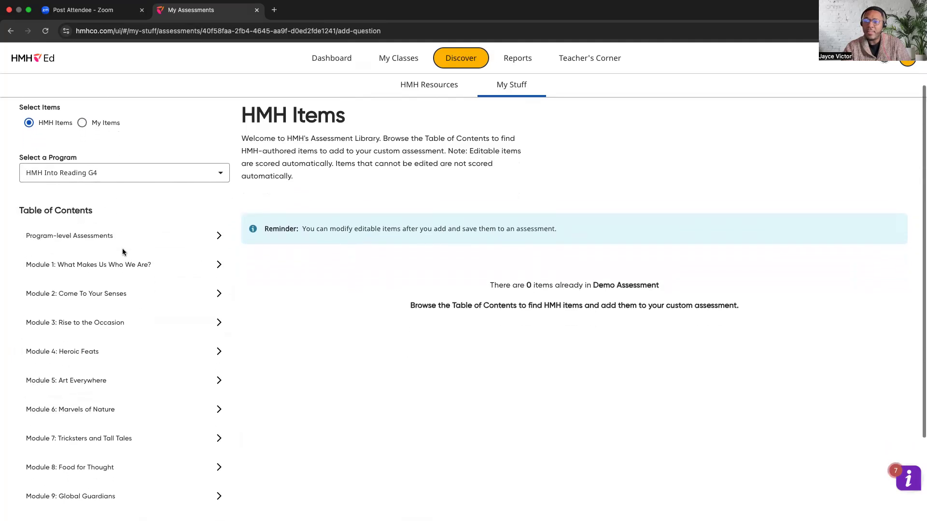
{"action": "scroll", "scroll_direction": "down", "scroll_amount": 3}
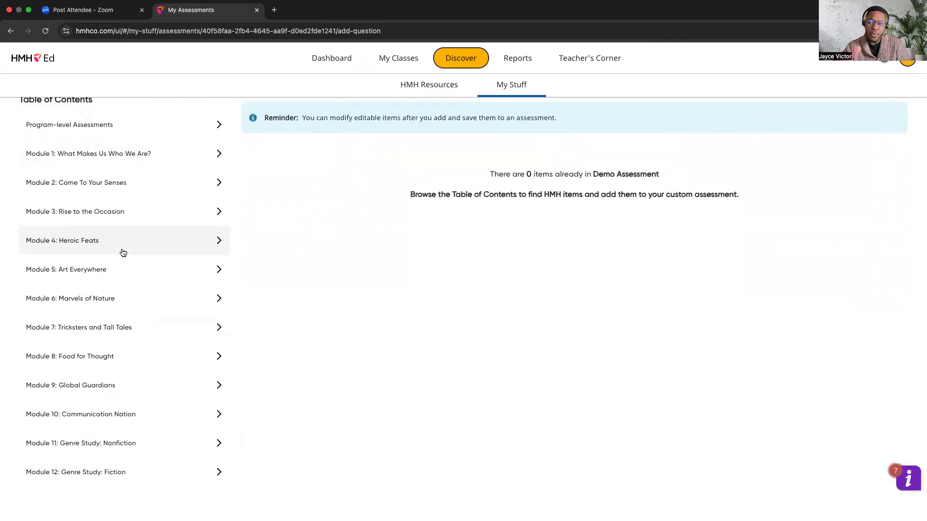
{"action": "mouse_move", "coordinate": [95, 294]}
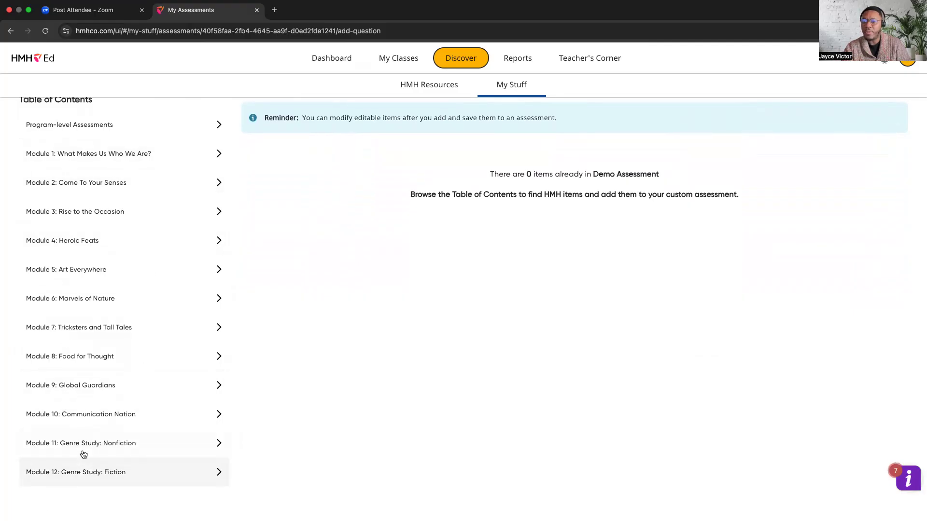
{"action": "left_click", "coordinate": [81, 443]}
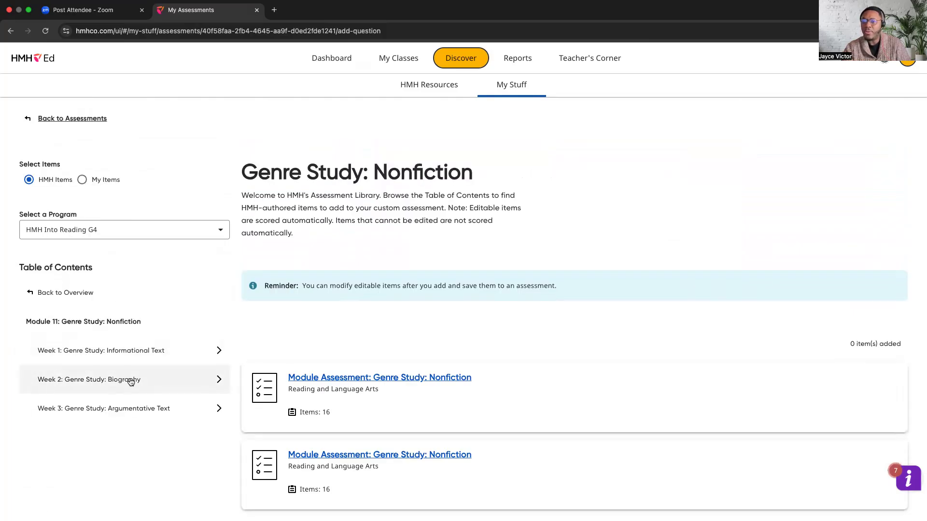
{"action": "left_click", "coordinate": [118, 380]}
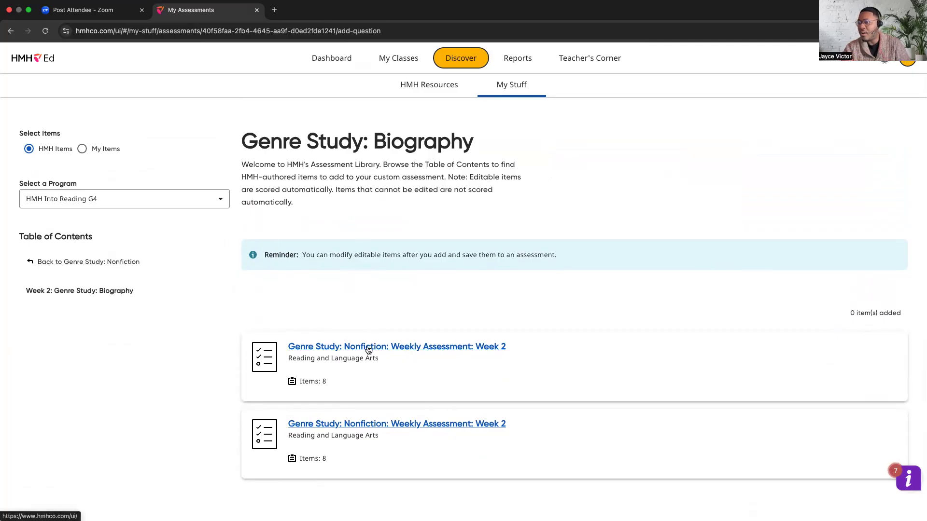
Open Genre Study: Nonfiction Weekly Assessment: Week 2 and scroll its Beethoven questions.
{"action": "left_click", "coordinate": [396, 347]}
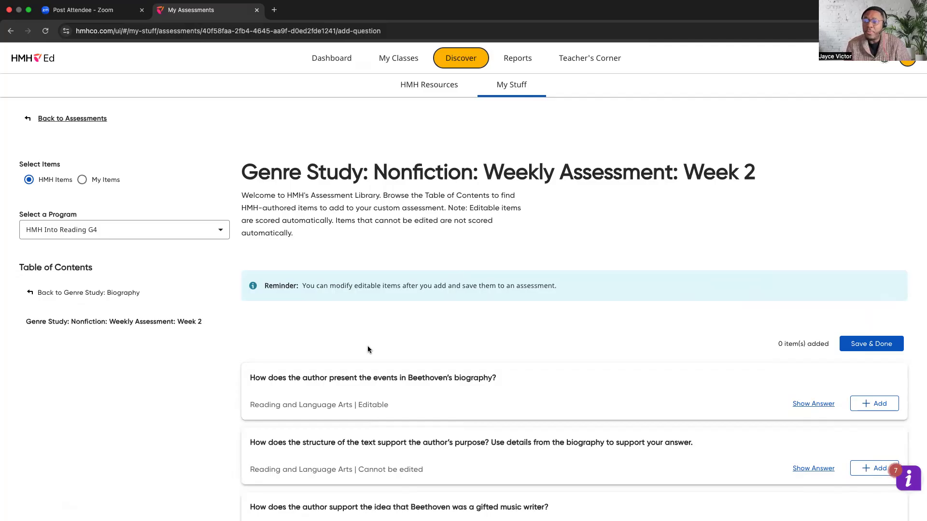
{"action": "scroll", "scroll_direction": "down", "scroll_amount": 3}
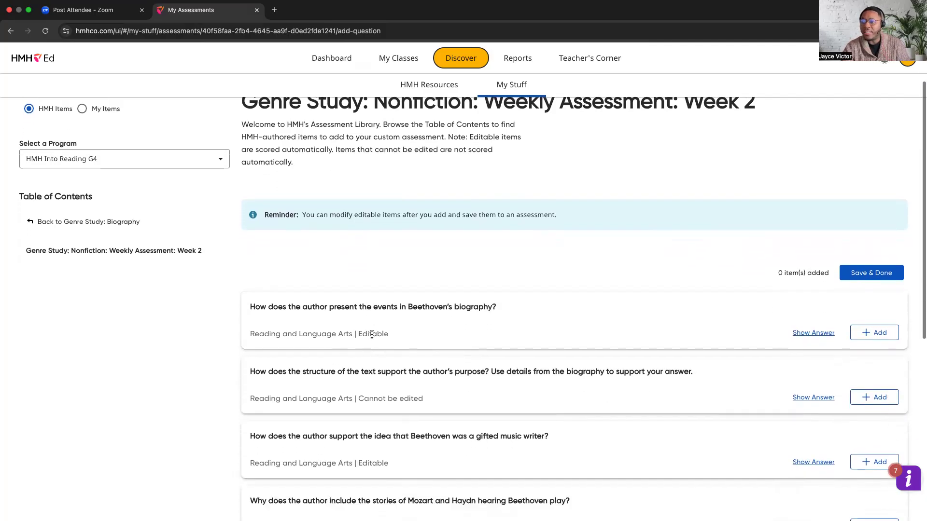
{"action": "scroll", "scroll_direction": "down", "scroll_amount": 3}
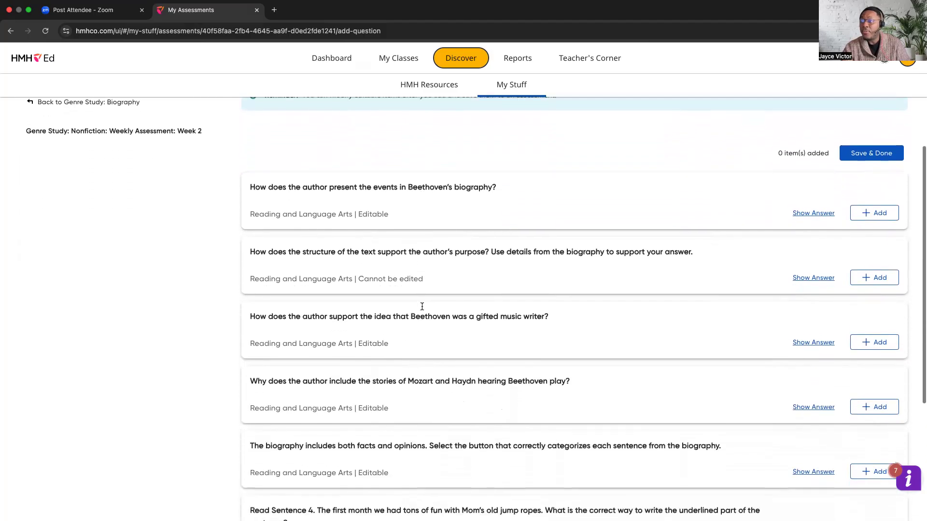
{"action": "scroll", "scroll_direction": "down", "scroll_amount": 3}
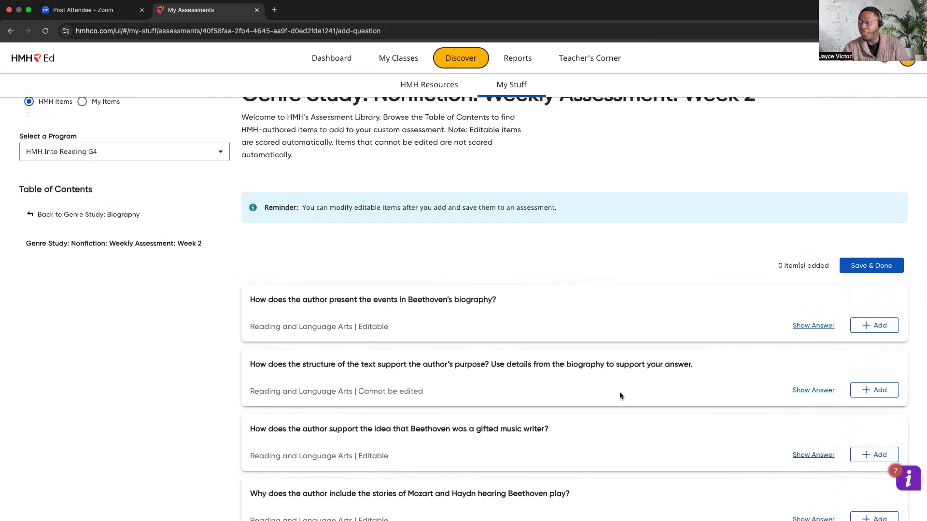
{"action": "mouse_move", "coordinate": [879, 324]}
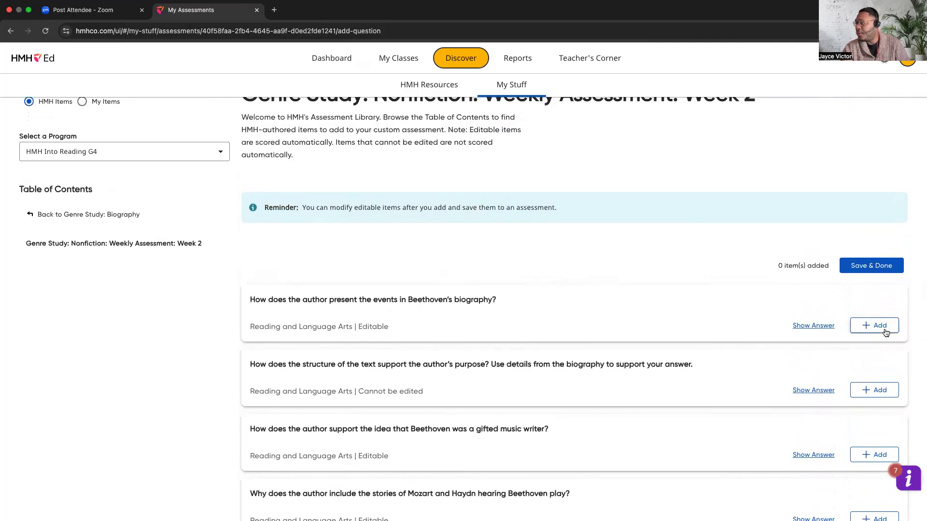
Add the Beethoven events and text structure questions, bringing the counter to 3 items.
{"action": "left_click", "coordinate": [874, 326]}
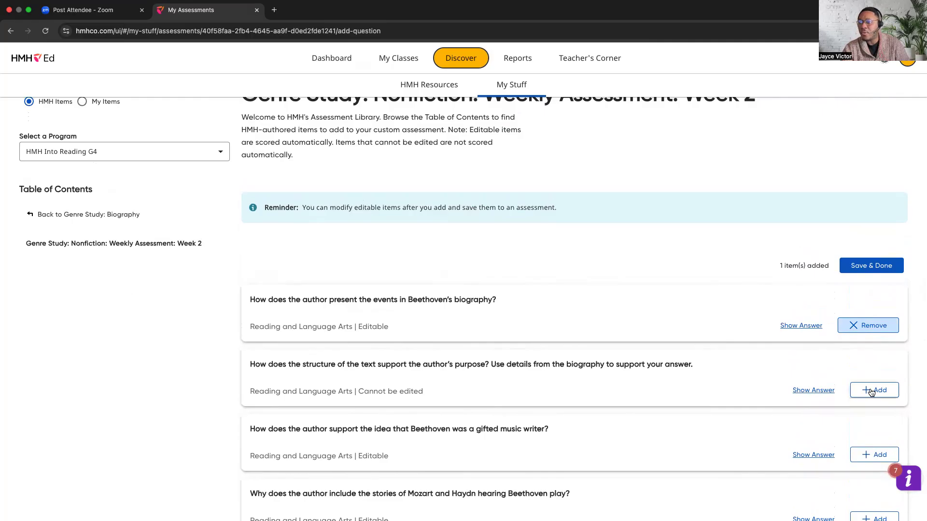
{"action": "left_click", "coordinate": [874, 390]}
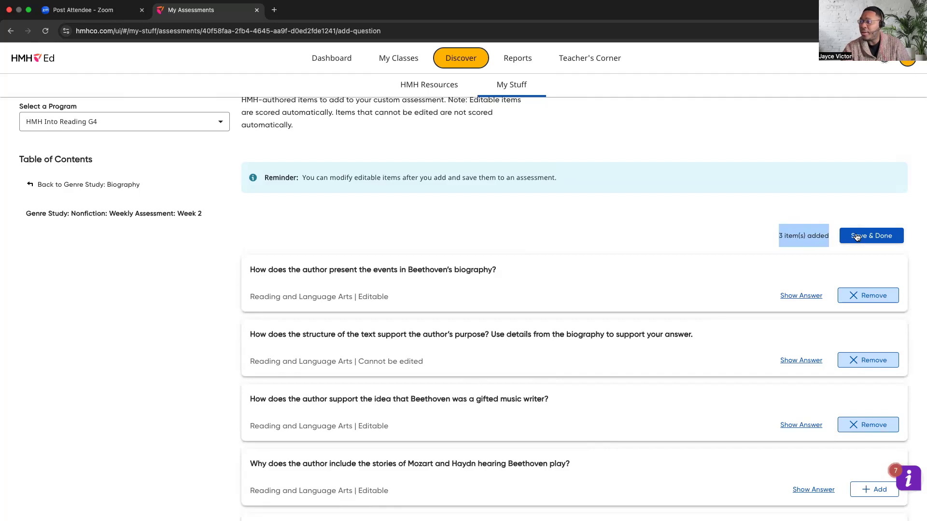
Save the added questions so Demo Assessment lists Items (3).
{"action": "left_click", "coordinate": [870, 235]}
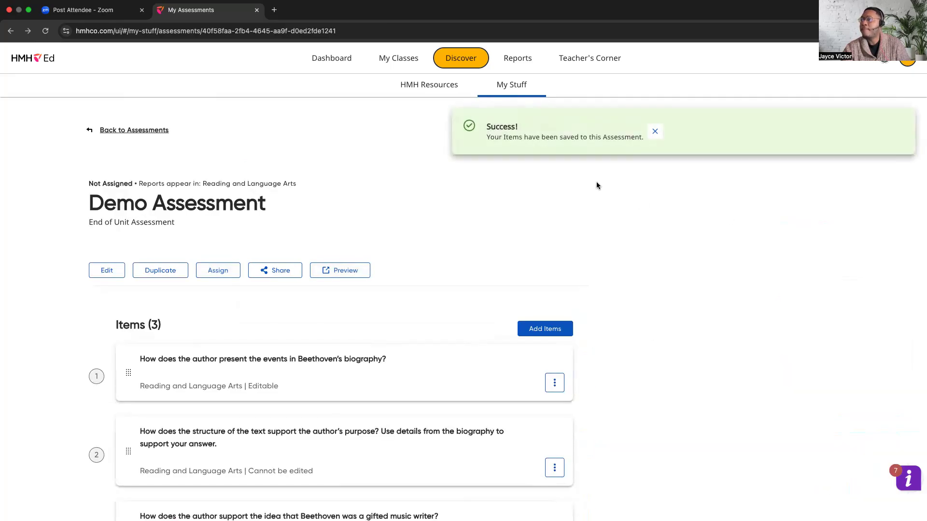
{"action": "mouse_move", "coordinate": [556, 133]}
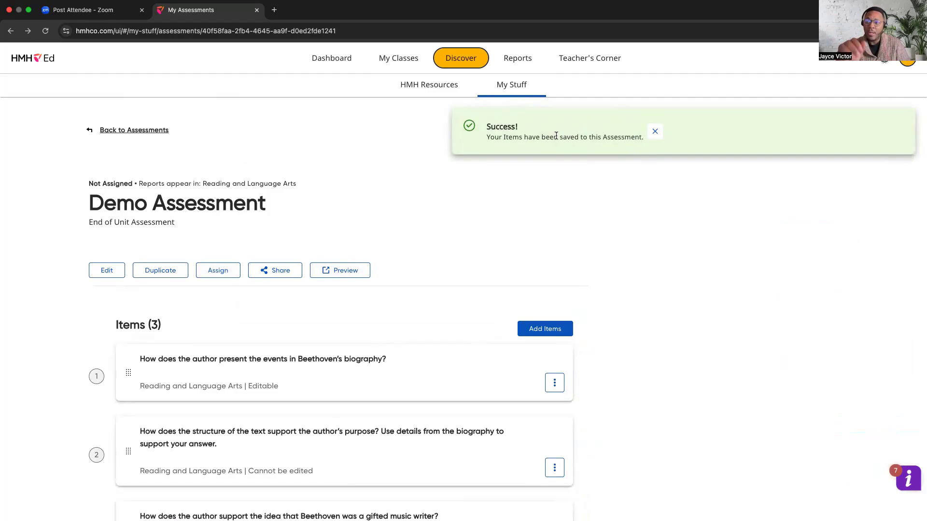
{"action": "mouse_move", "coordinate": [362, 310]}
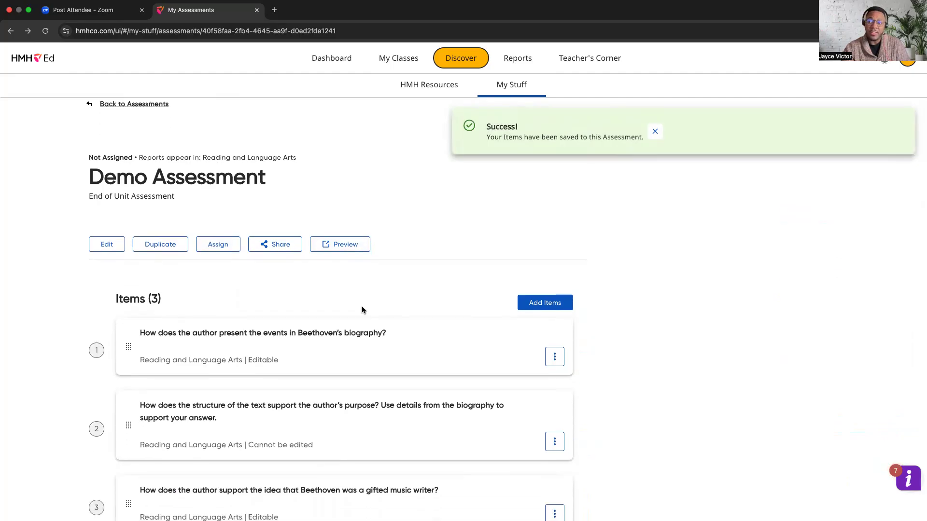
Open Create Assignment for Demo Assessment and review dates 01/15/2025 to 01/22/2025.
{"action": "left_click", "coordinate": [218, 245]}
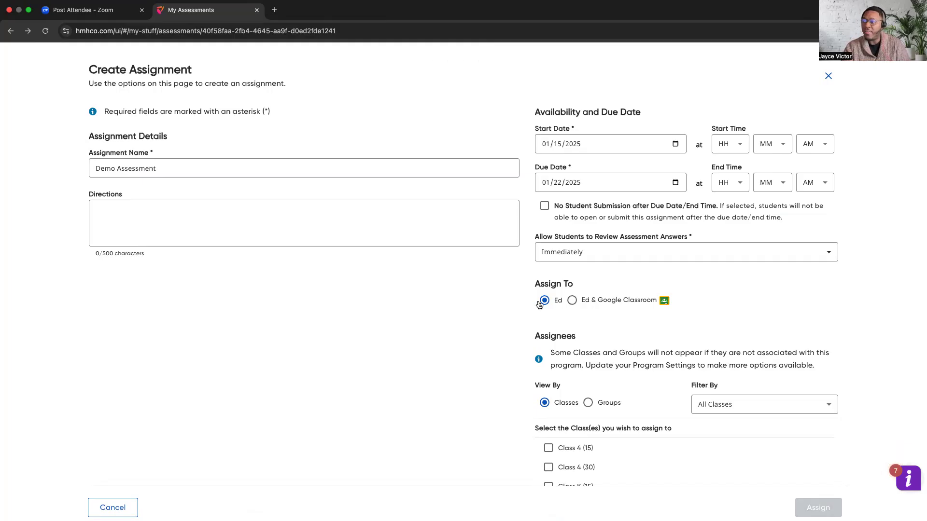
{"action": "scroll", "scroll_direction": "down", "scroll_amount": 3}
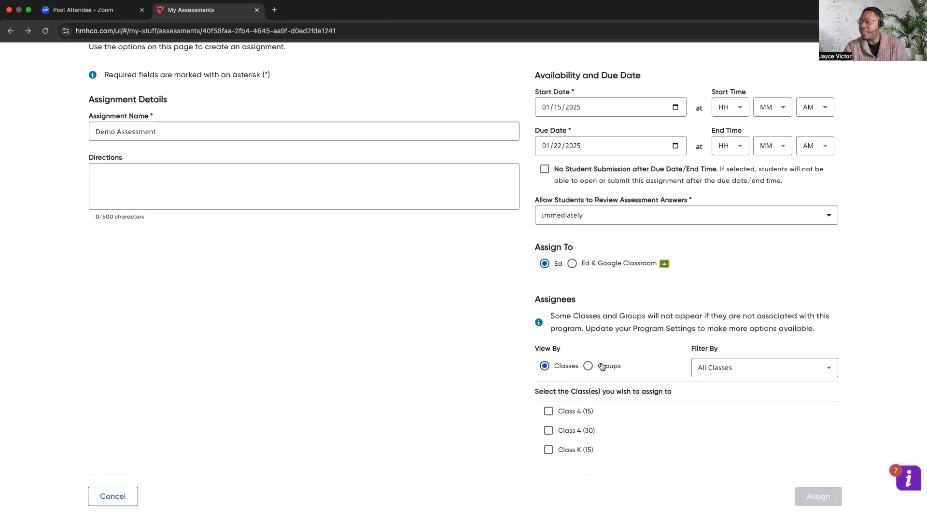
{"action": "left_click", "coordinate": [763, 367]}
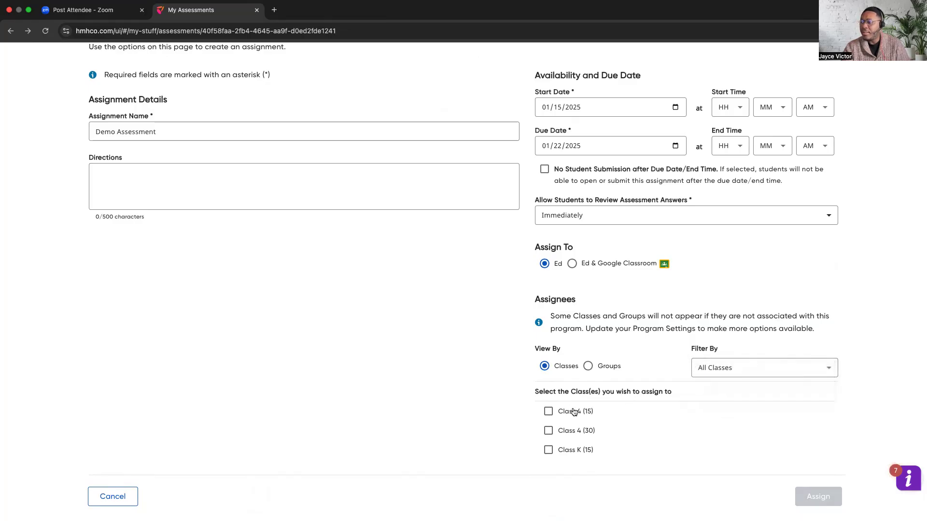
{"action": "mouse_move", "coordinate": [583, 433]}
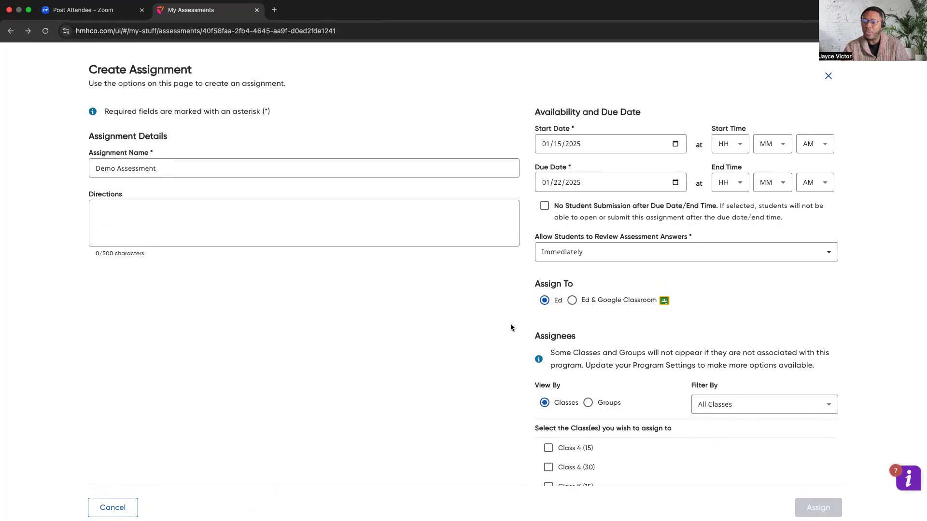
{"action": "mouse_move", "coordinate": [797, 85]}
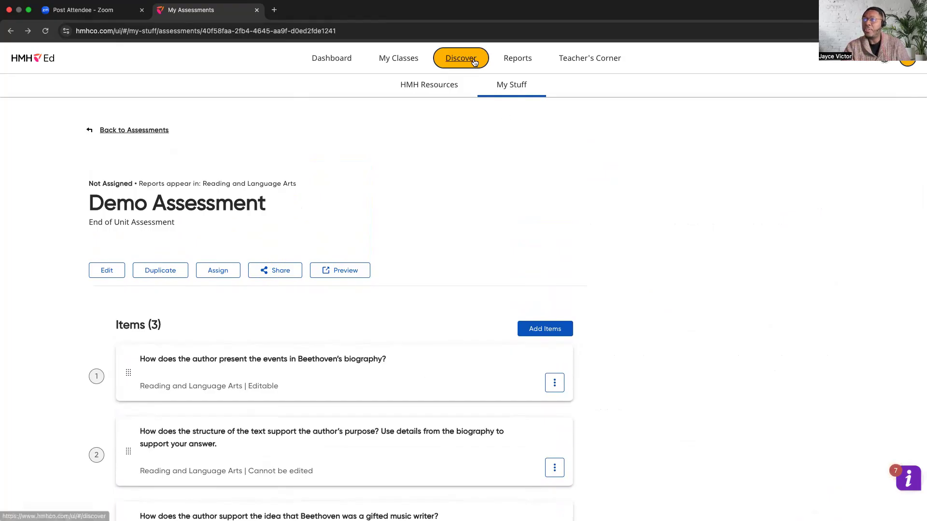
Go through Discover to My Stuff, showing My Lessons folders like AARVARK and Demo.
{"action": "left_click", "coordinate": [460, 57]}
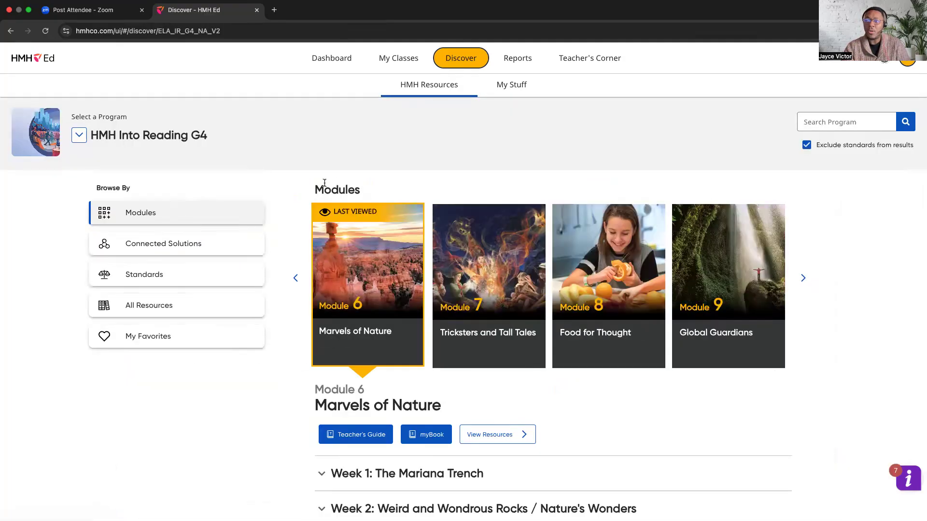
{"action": "left_click", "coordinate": [511, 85]}
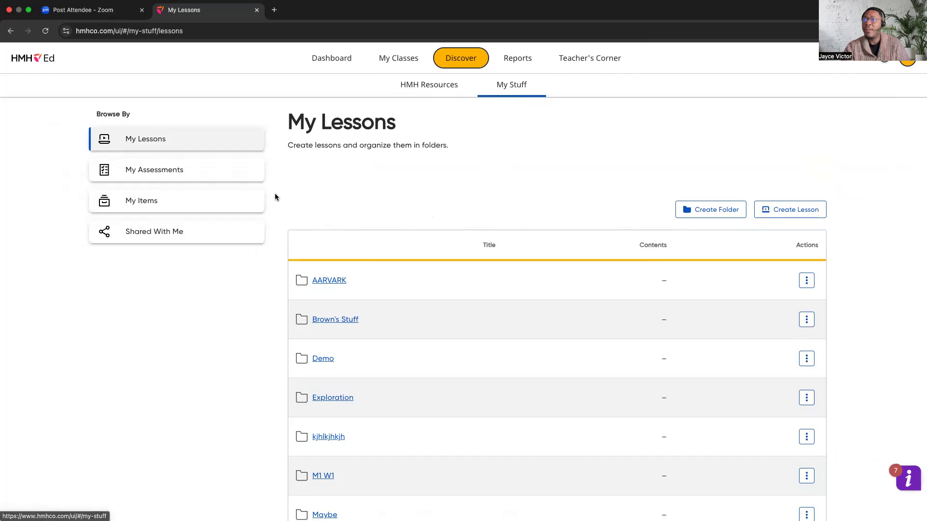
Show My Assessments, listing unassigned Demo Assessment entries with 3 and 1 items.
{"action": "left_click", "coordinate": [155, 169]}
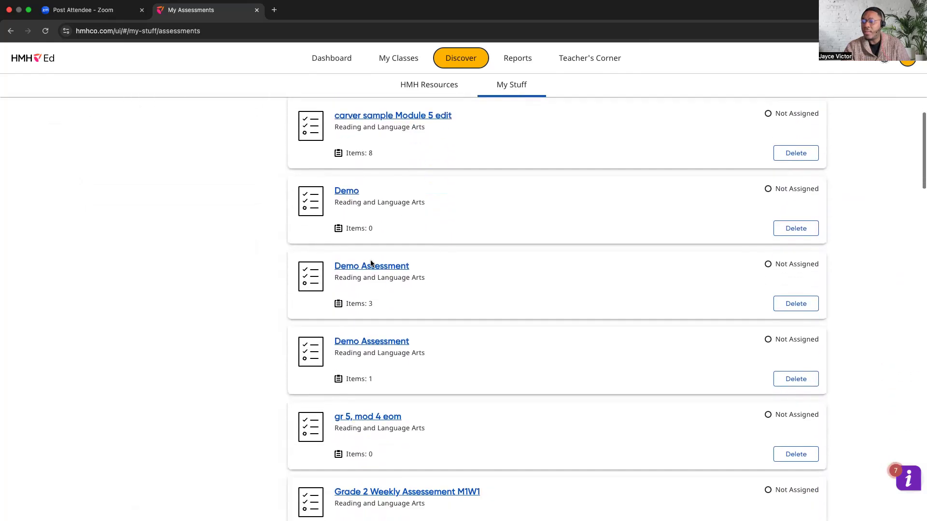
{"action": "mouse_move", "coordinate": [522, 244]}
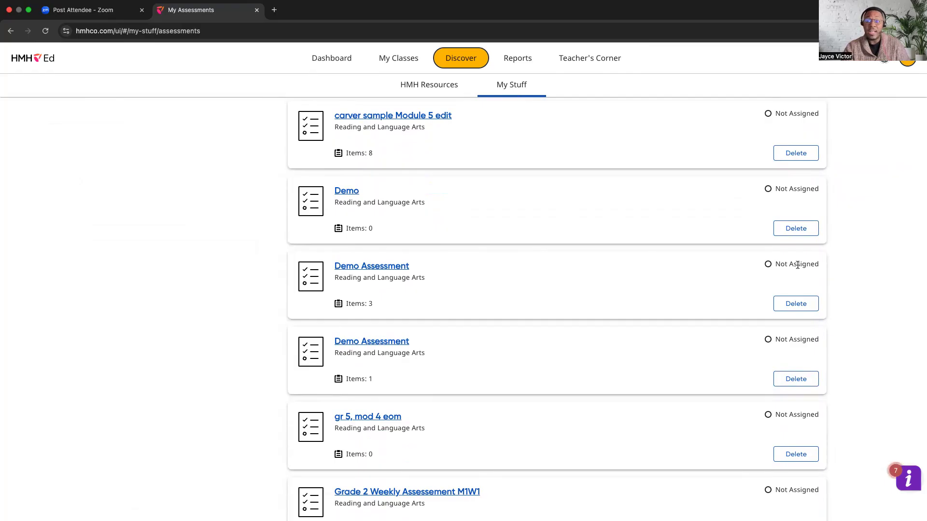
{"action": "mouse_move", "coordinate": [761, 263]}
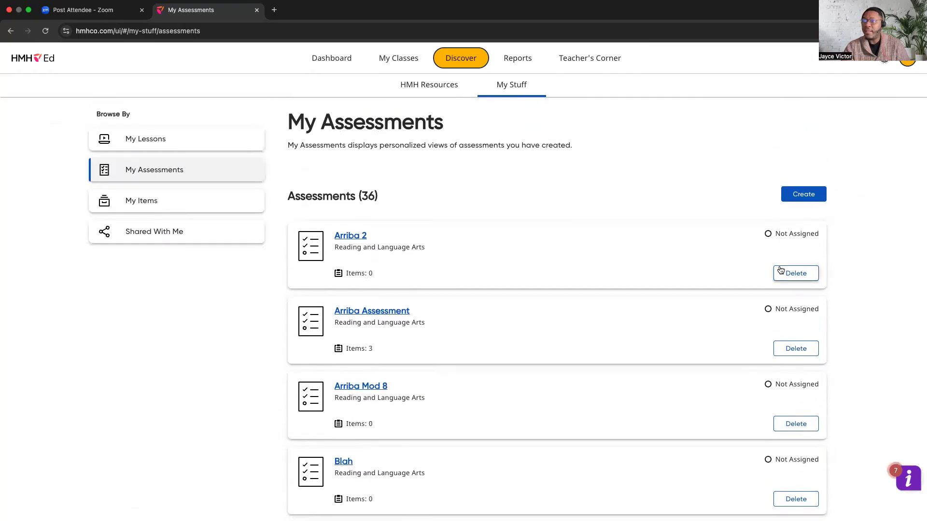
{"action": "mouse_move", "coordinate": [175, 241]}
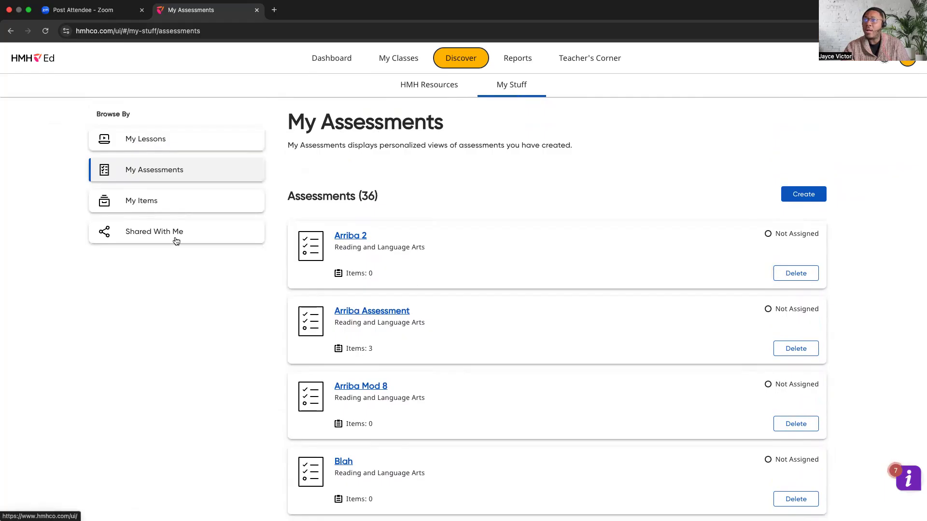